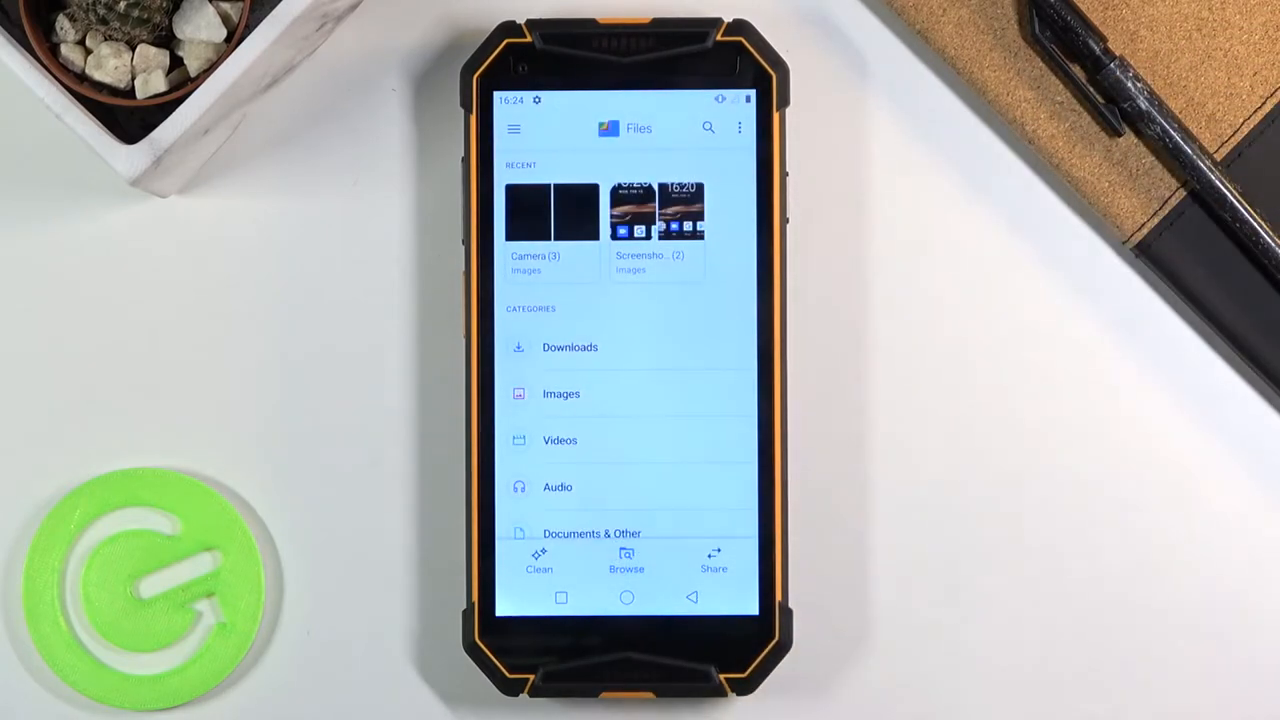
Scroll the Browse screen down to the Storage devices section.
{"action": "scroll", "scroll_direction": "down", "scroll_amount": 3}
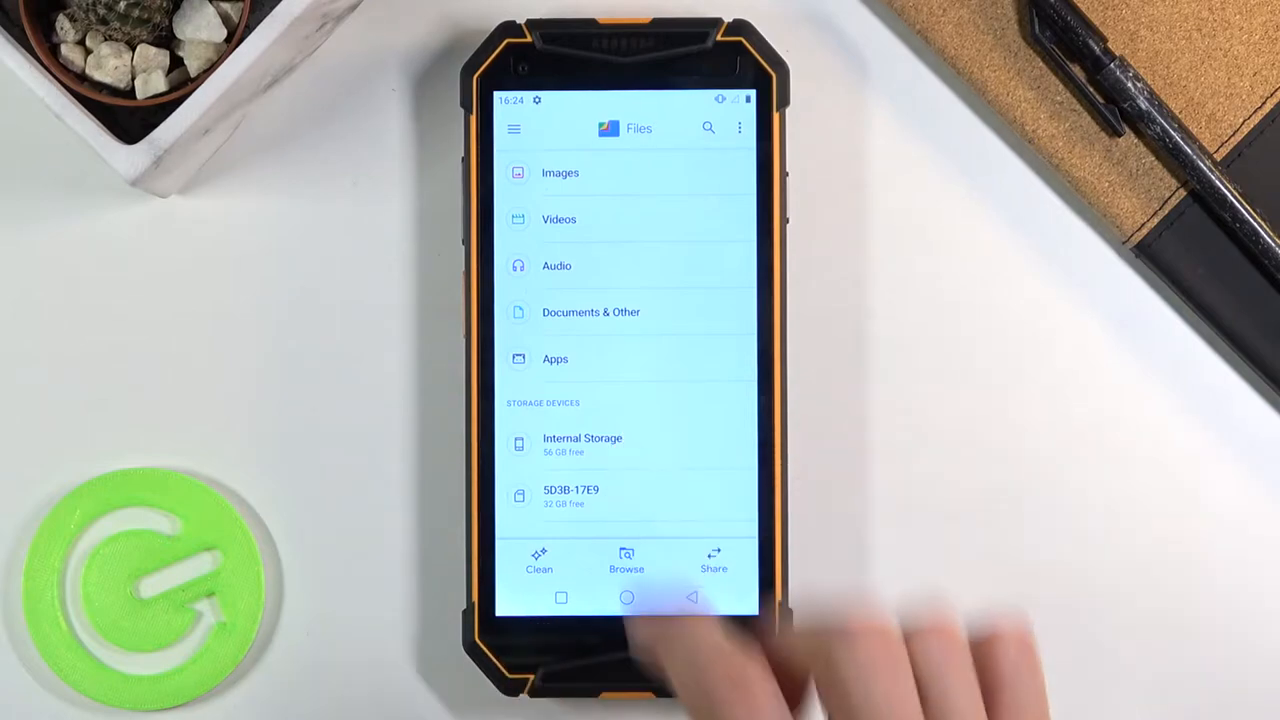
Open Internal storage and scroll through folders like Alarms, Android, DCIM, Download.
{"action": "left_click", "coordinate": [582, 443]}
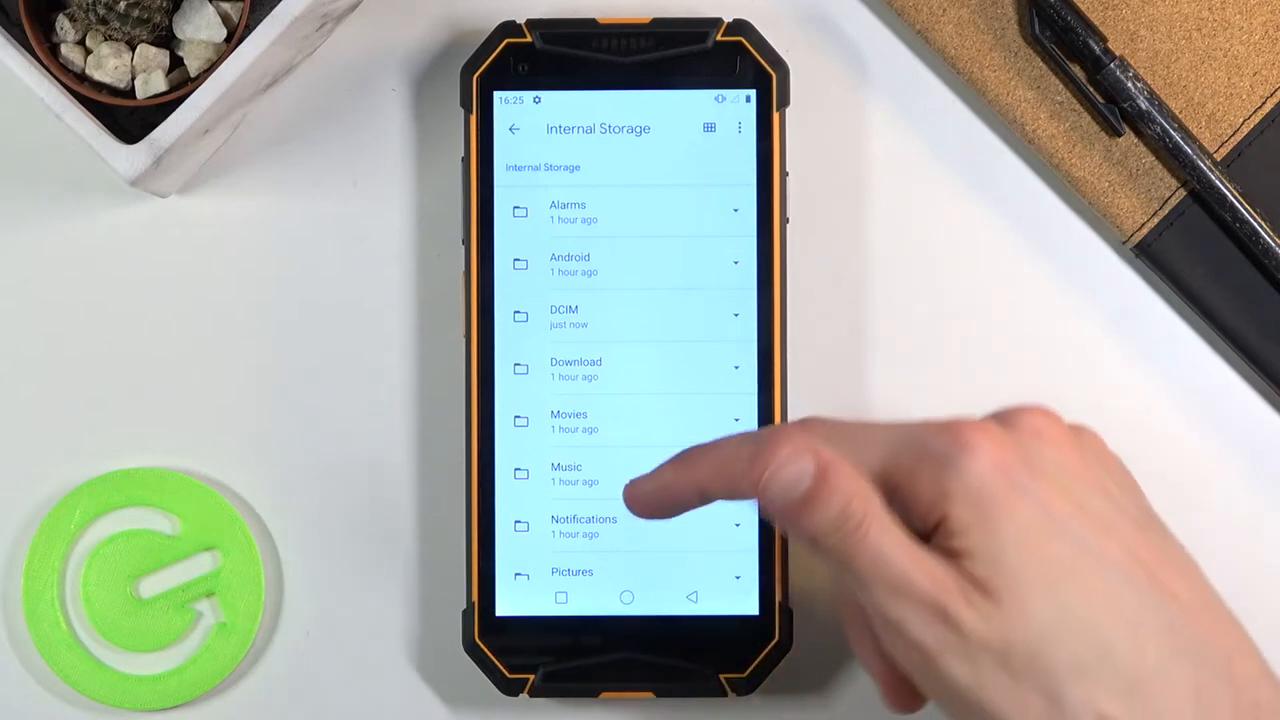
{"action": "scroll", "scroll_direction": "down", "scroll_amount": 3}
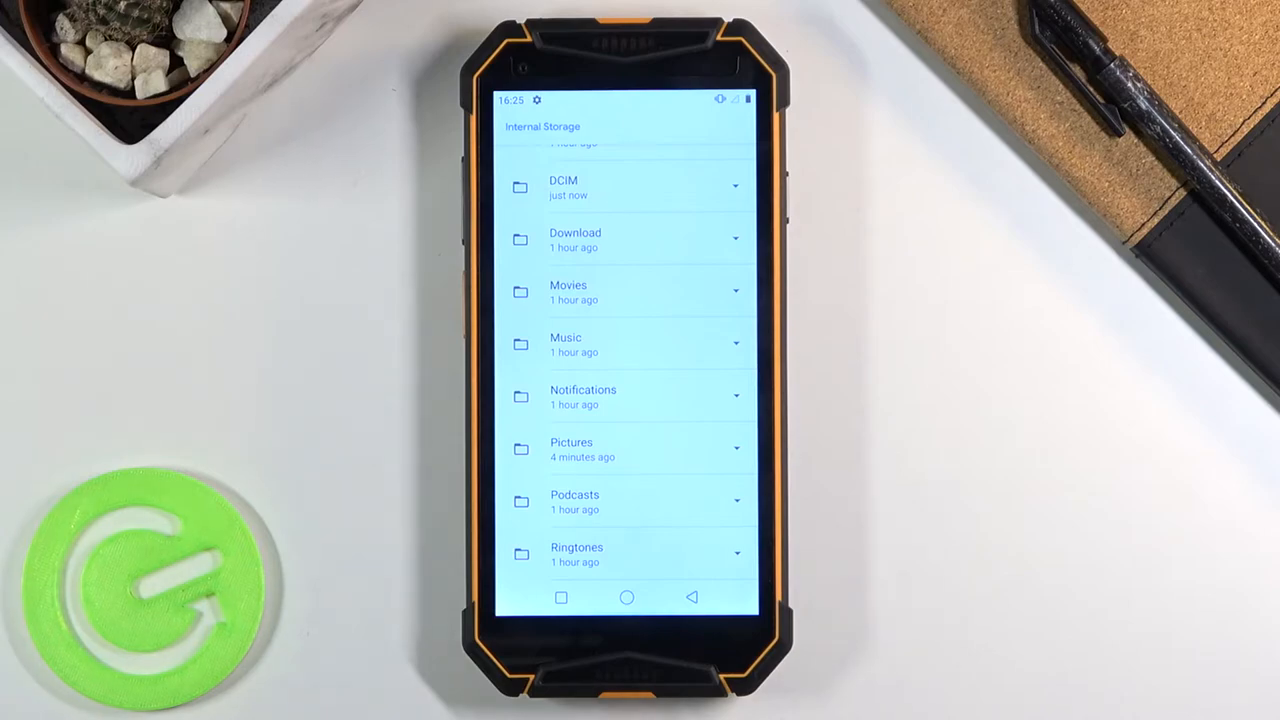
{"action": "scroll", "scroll_direction": "down", "scroll_amount": 3}
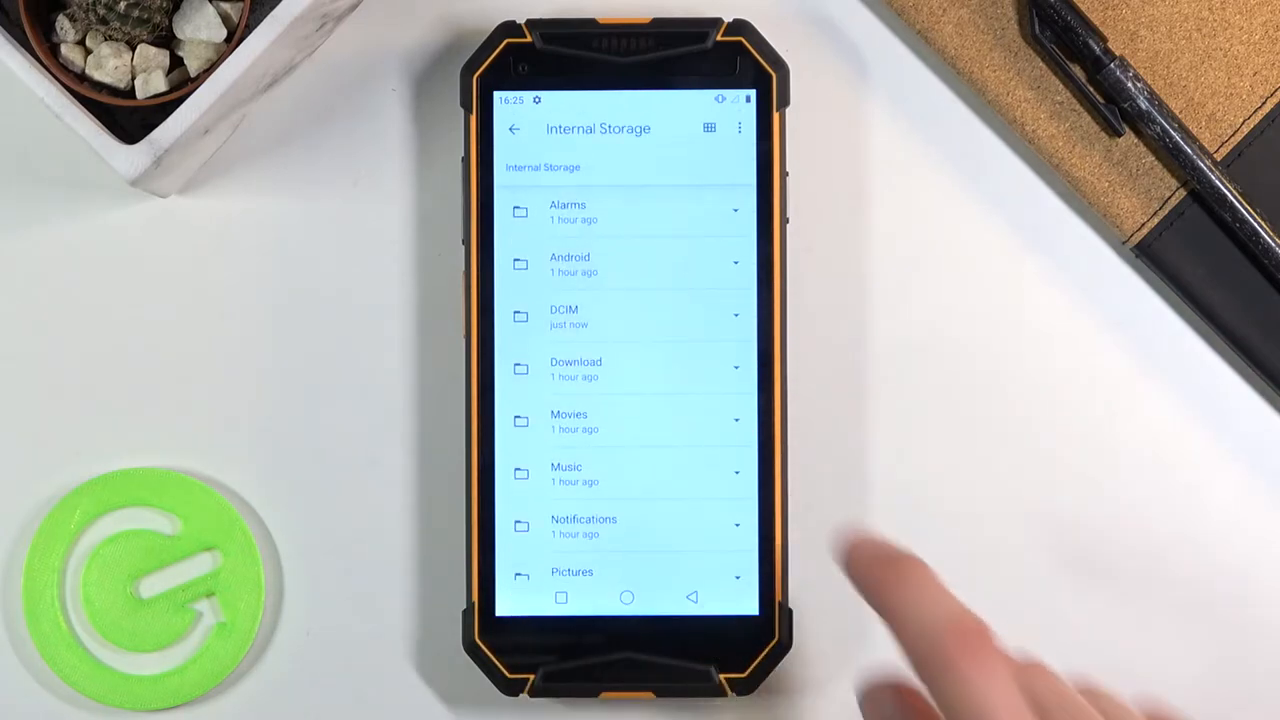
Open DCIM and its Camera folder to see the three JPG photos.
{"action": "left_click", "coordinate": [564, 316]}
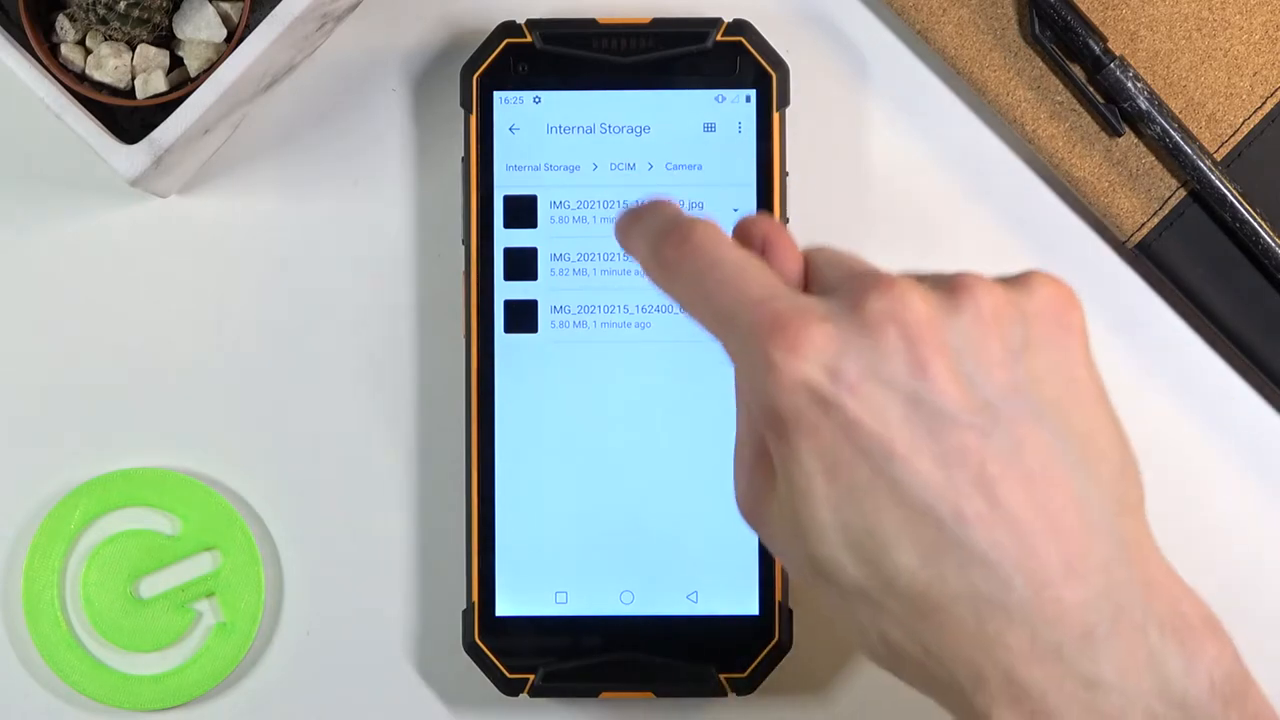
Select all three Camera photos for moving.
{"action": "left_click", "coordinate": [600, 210]}
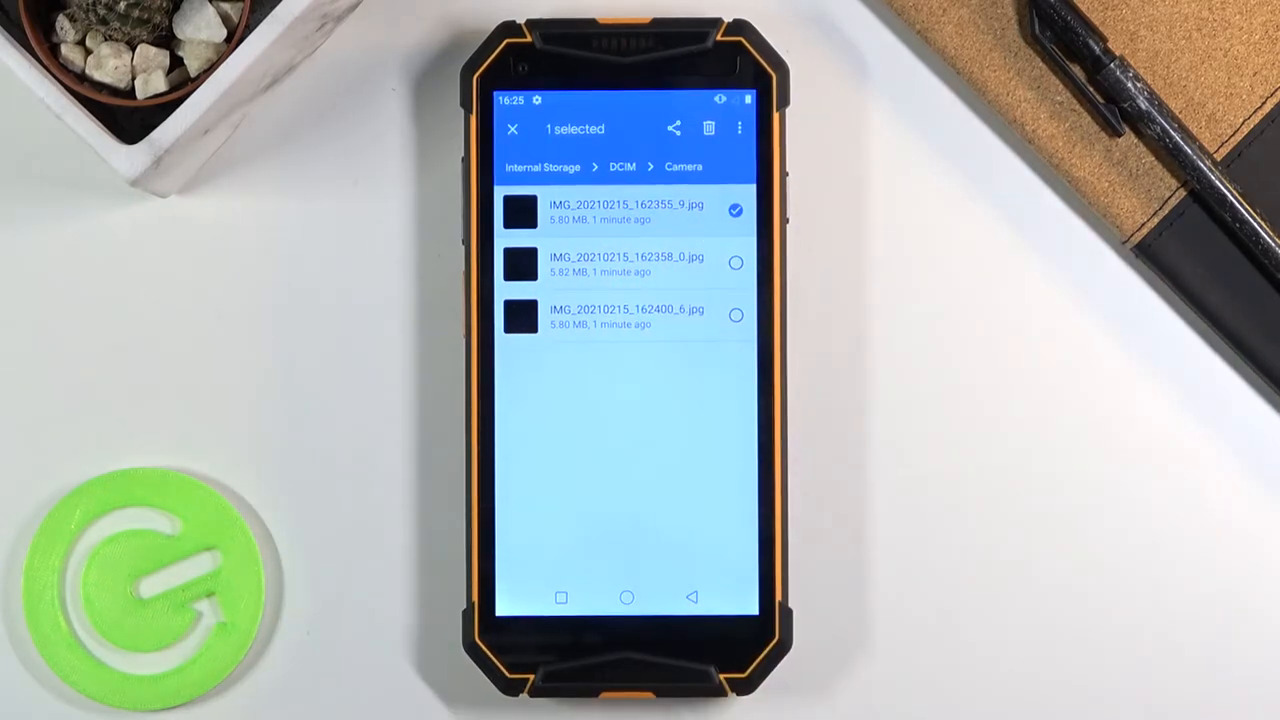
{"action": "left_click", "coordinate": [626, 263]}
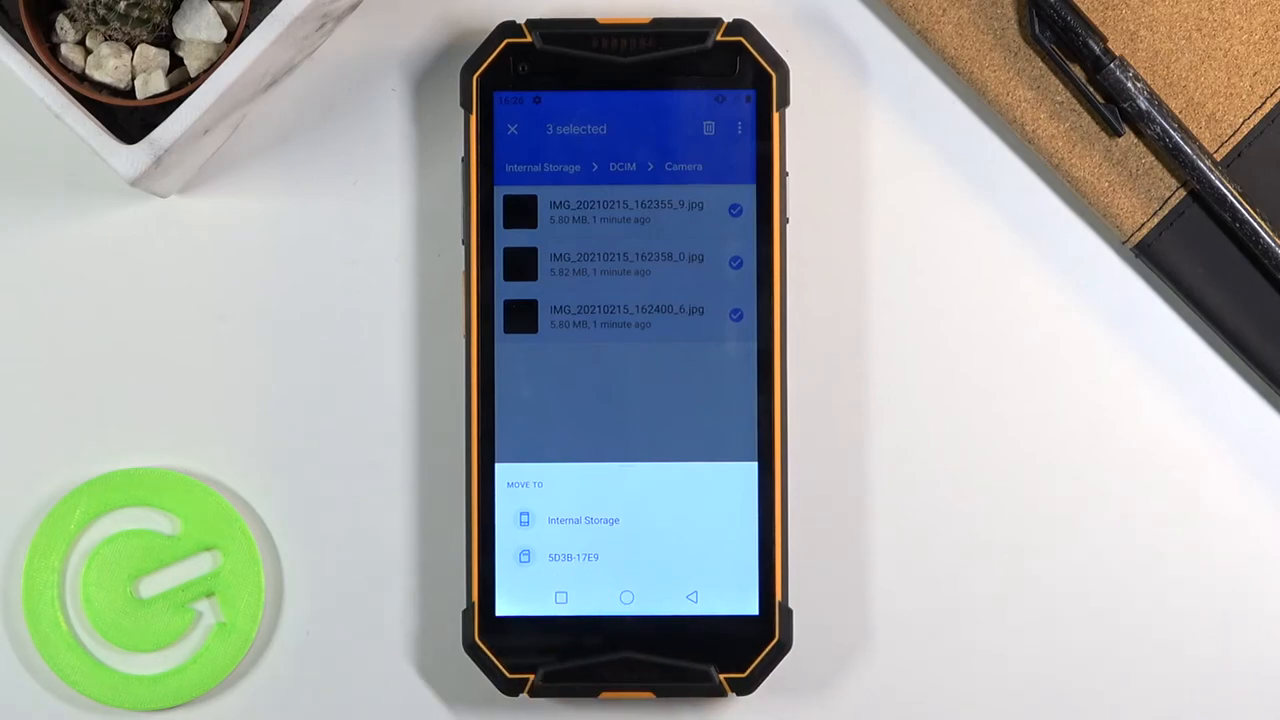
Move the photos to SD card 5D3B-17E9's root, allow access, and view them.
{"action": "left_click", "coordinate": [566, 555]}
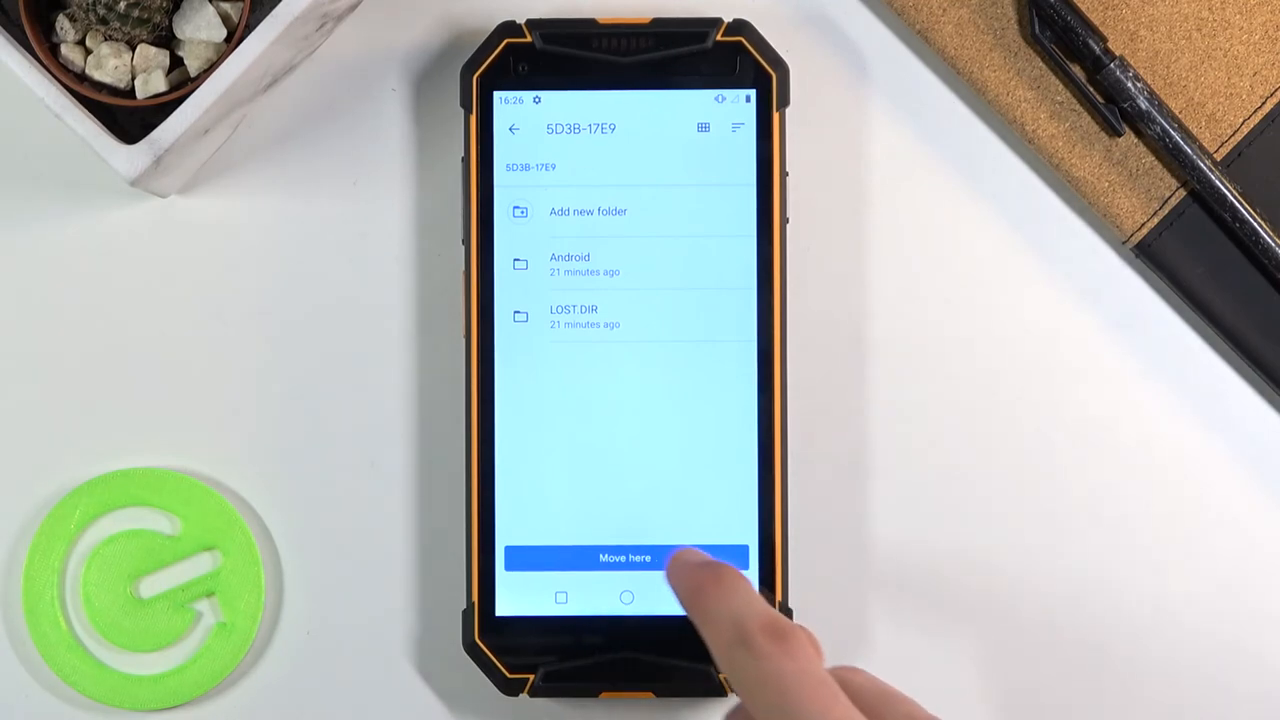
{"action": "left_click", "coordinate": [624, 557]}
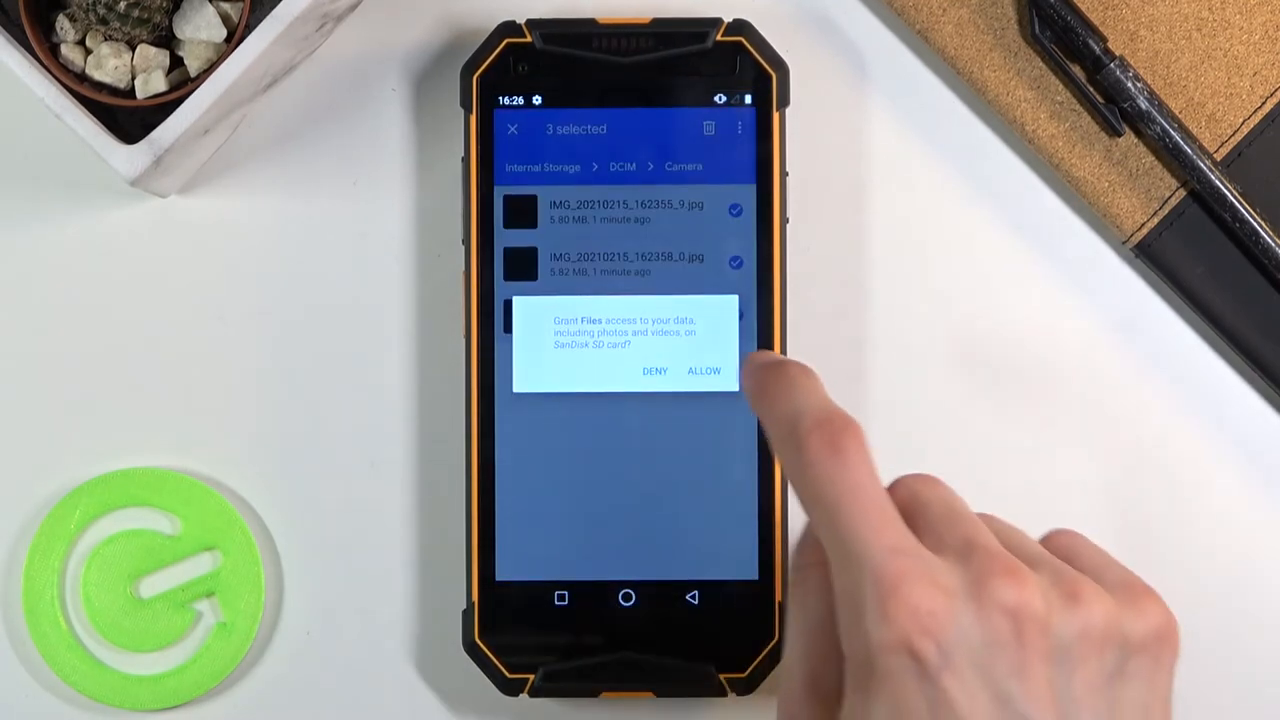
{"action": "left_click", "coordinate": [704, 371]}
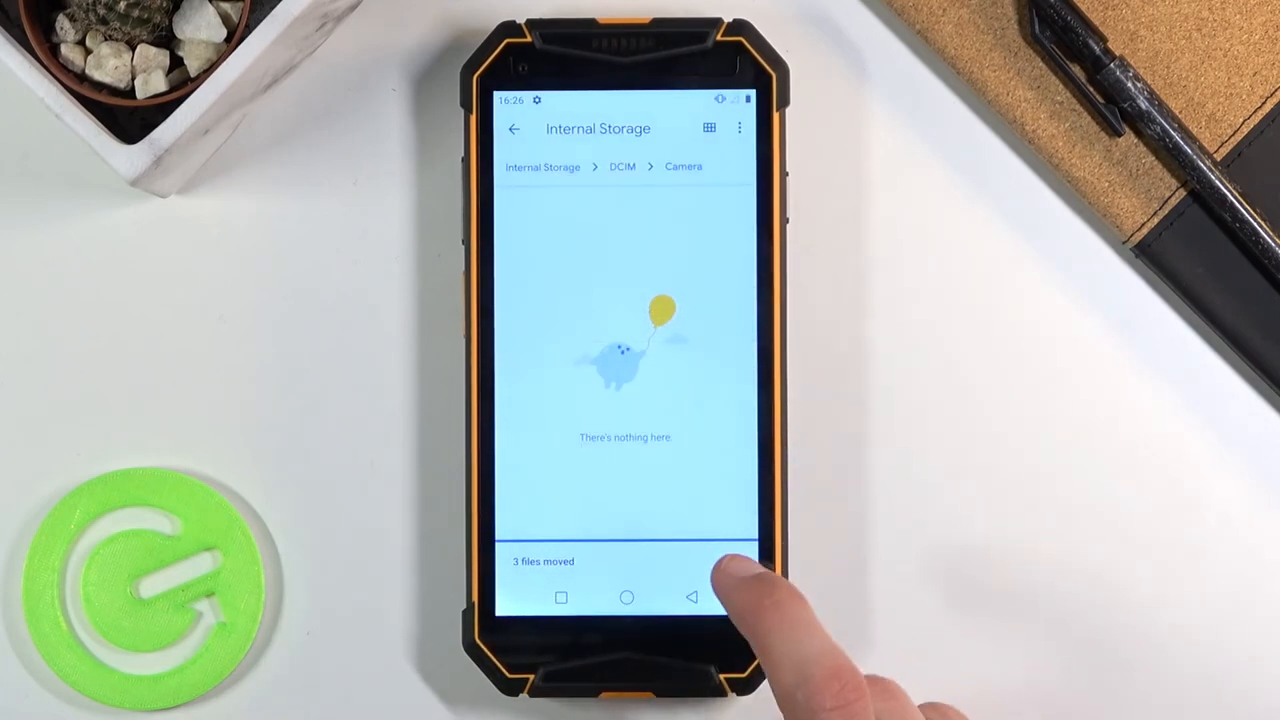
{"action": "left_click", "coordinate": [511, 128]}
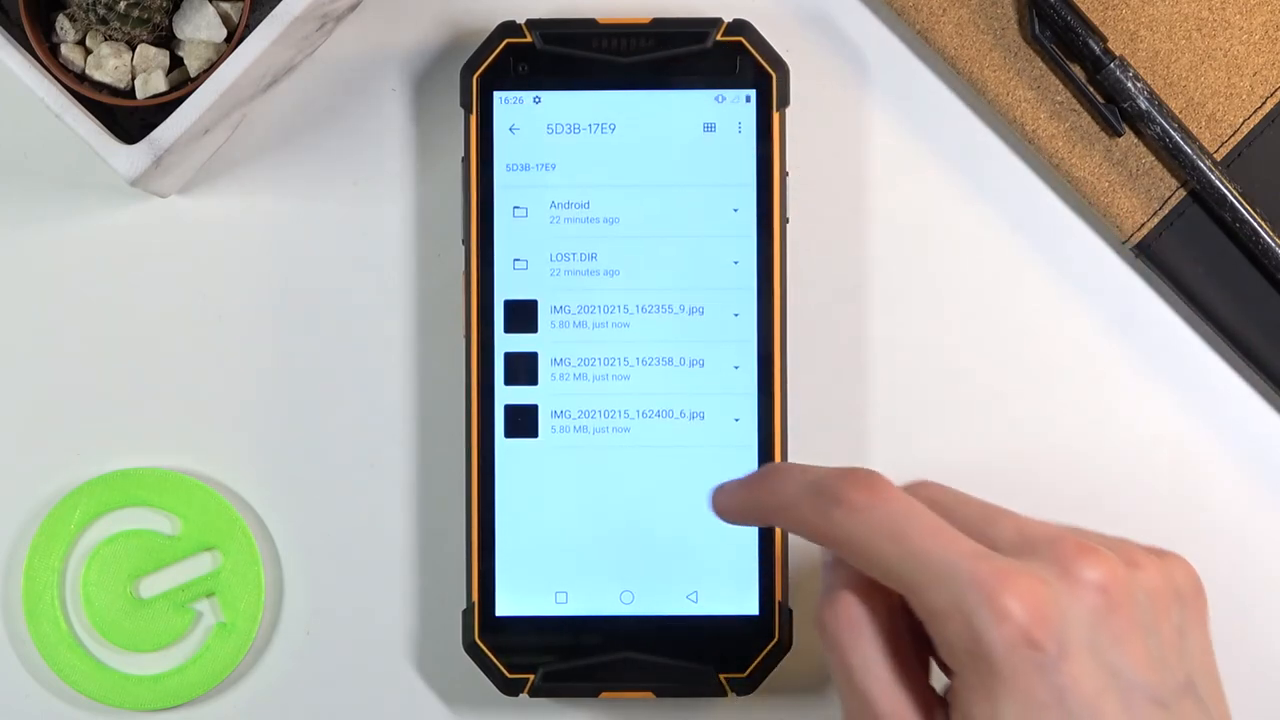
{"action": "mouse_move", "coordinate": [697, 490]}
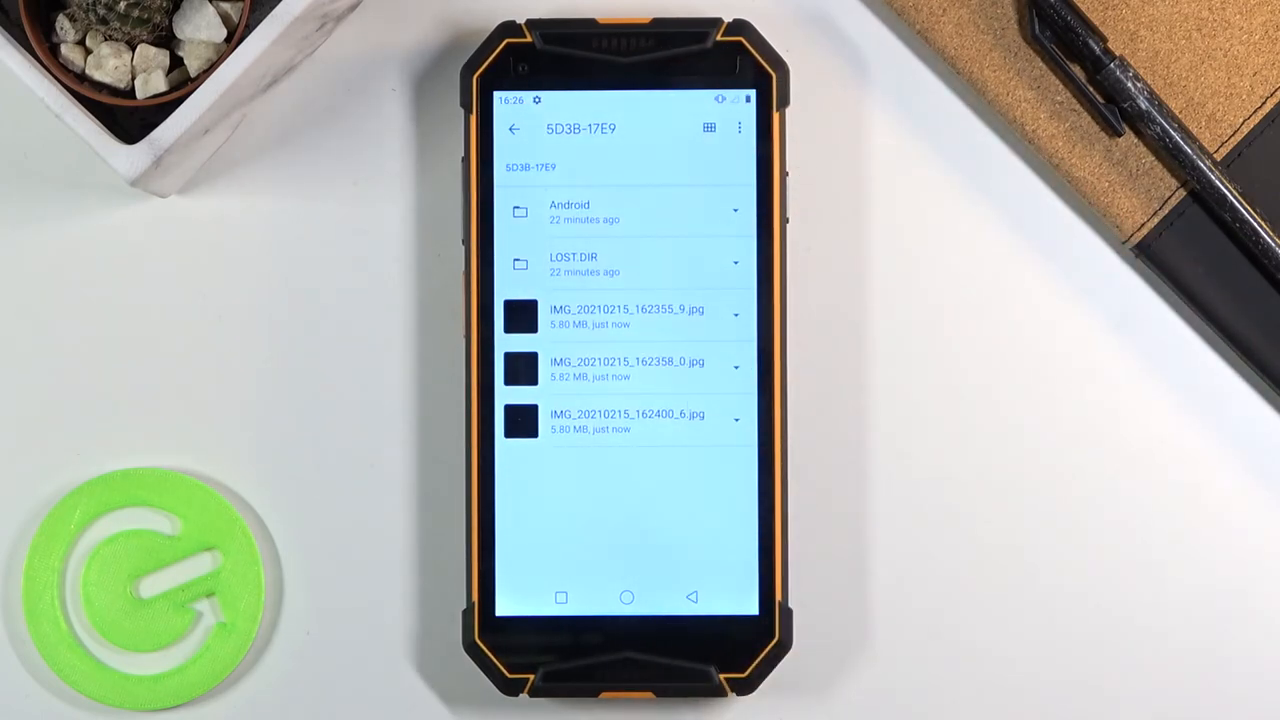